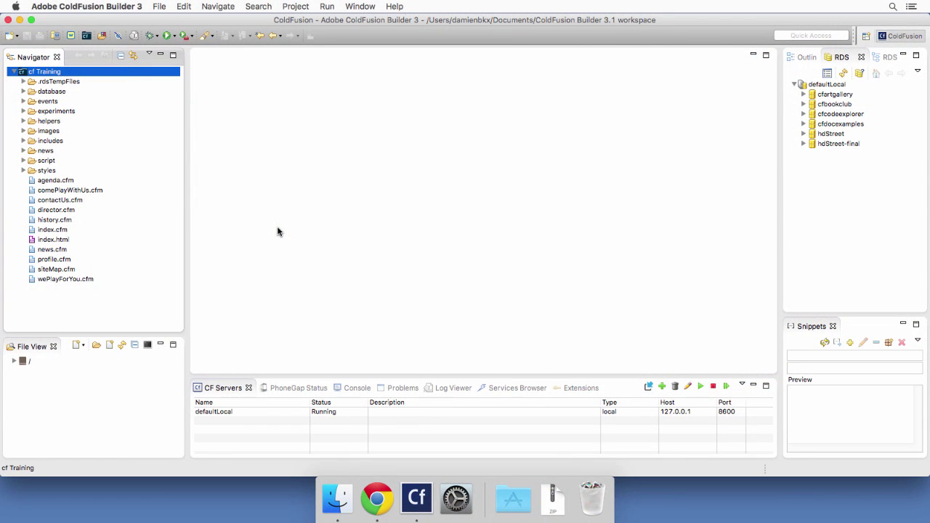
# Step: Open news.cfm from the cf Training project and view the page in the browser
pyautogui.click(52, 250)
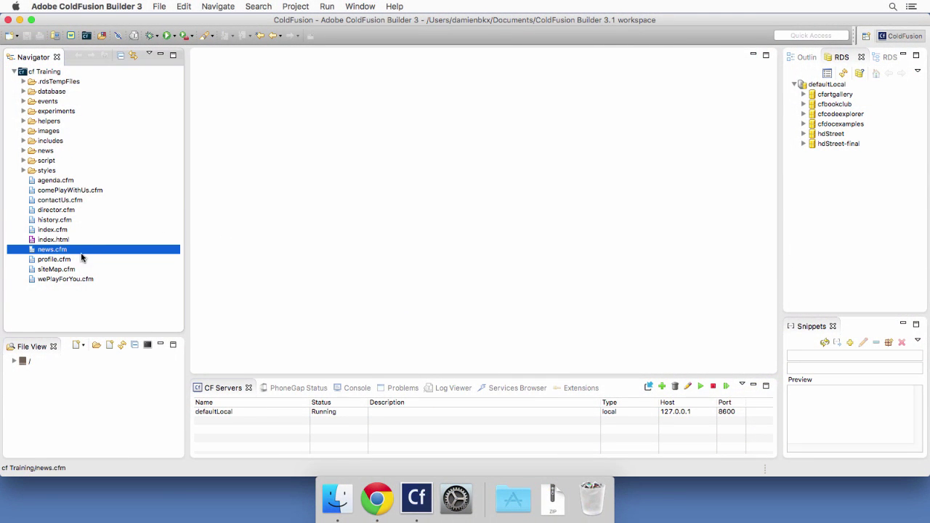
pyautogui.doubleClick(52, 250)
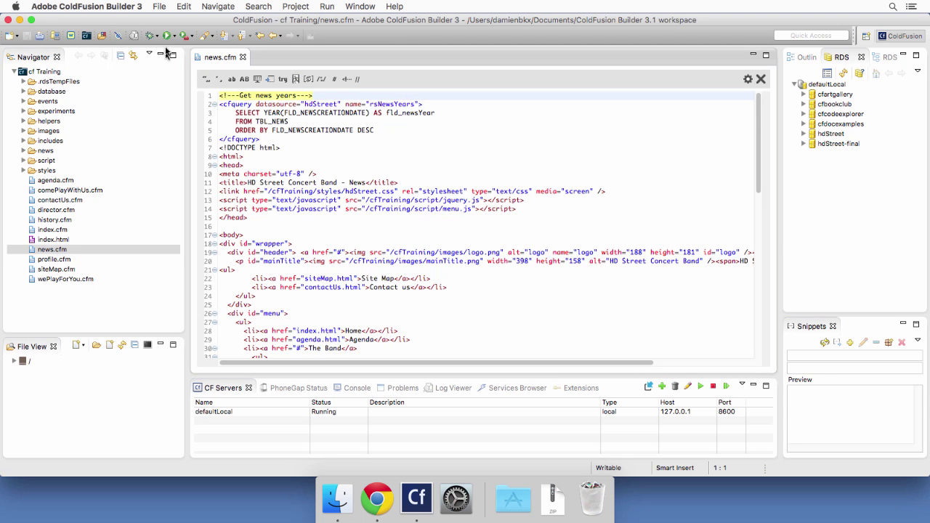
pyautogui.click(377, 499)
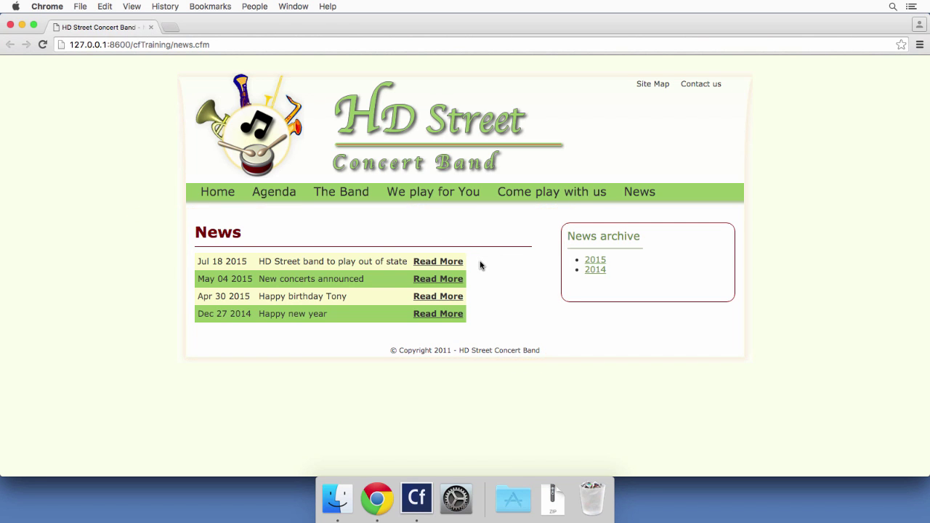
pyautogui.moveTo(439, 261)
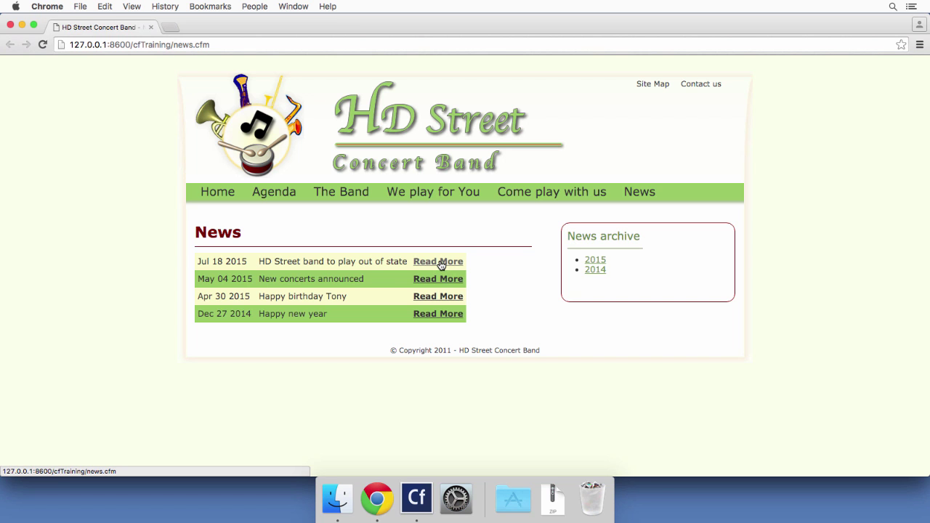
pyautogui.moveTo(439, 296)
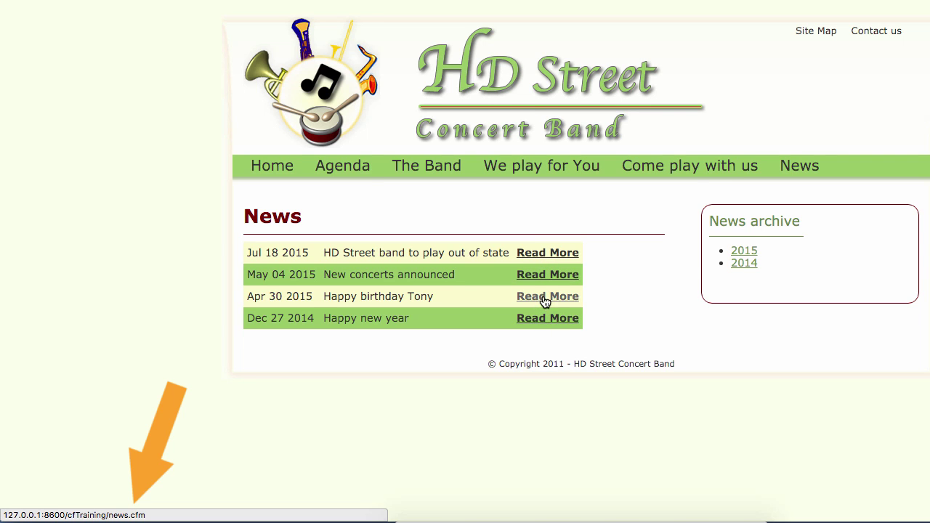
pyautogui.moveTo(546, 253)
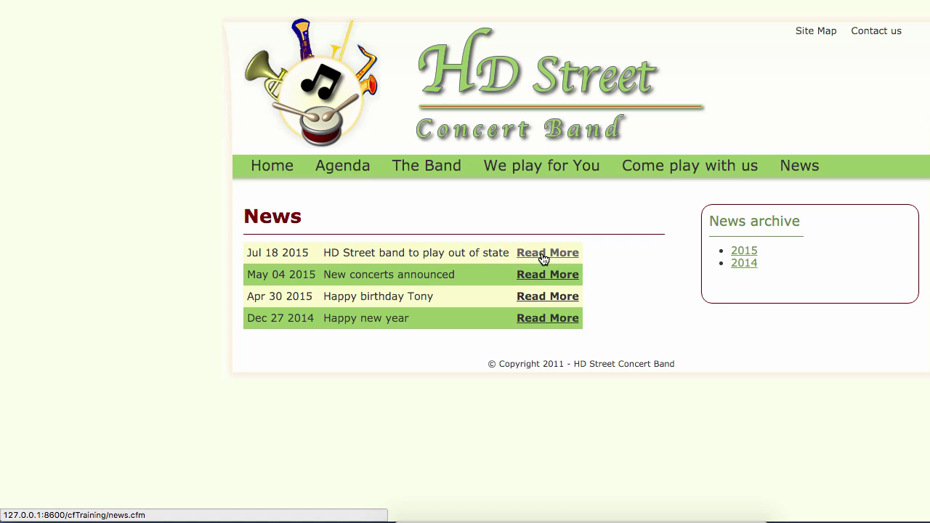
pyautogui.moveTo(823, 250)
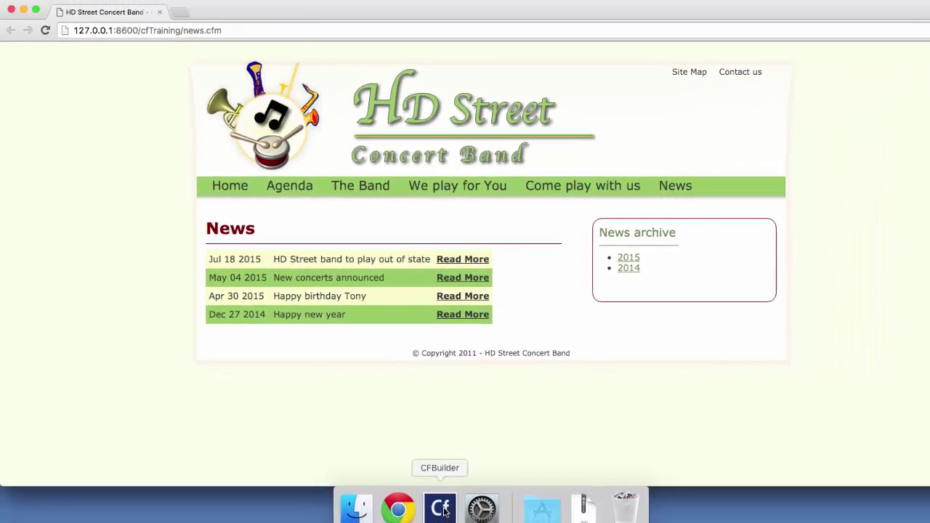
# Step: Change the Read More href to news.cfm?newsID=#FLD_NEWSID# in the news table
pyautogui.click(439, 507)
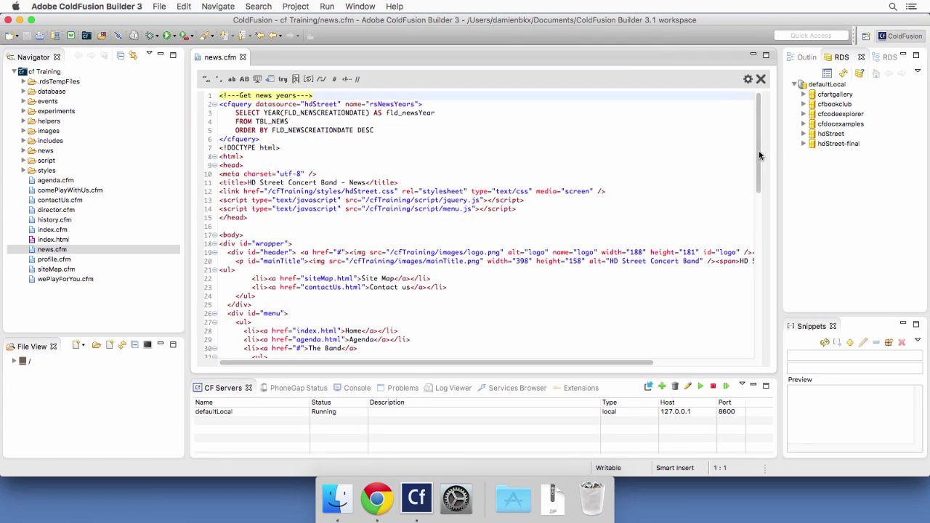
pyautogui.scroll(-3)
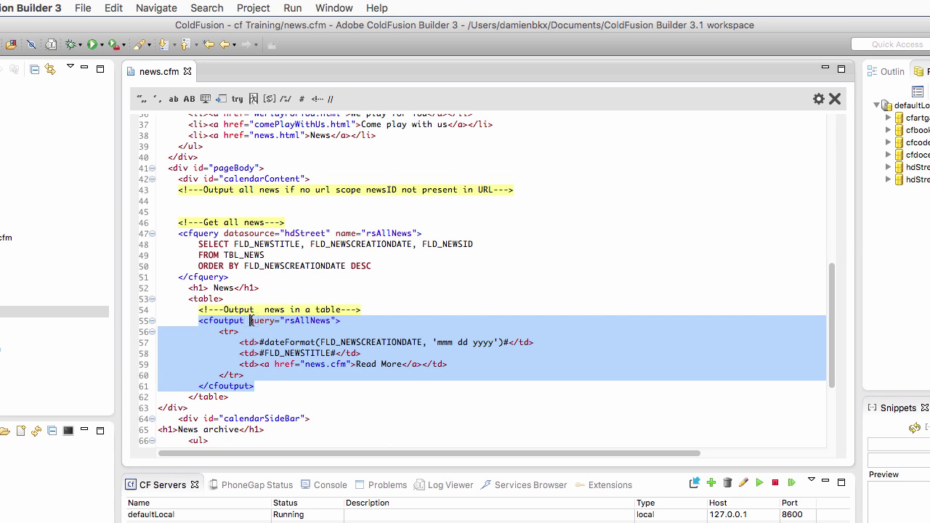
pyautogui.click(361, 310)
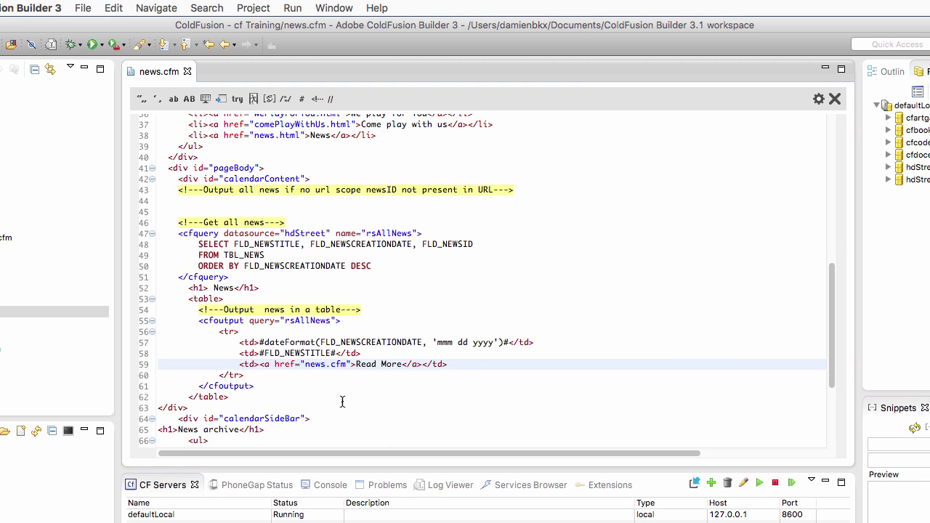
pyautogui.click(346, 363)
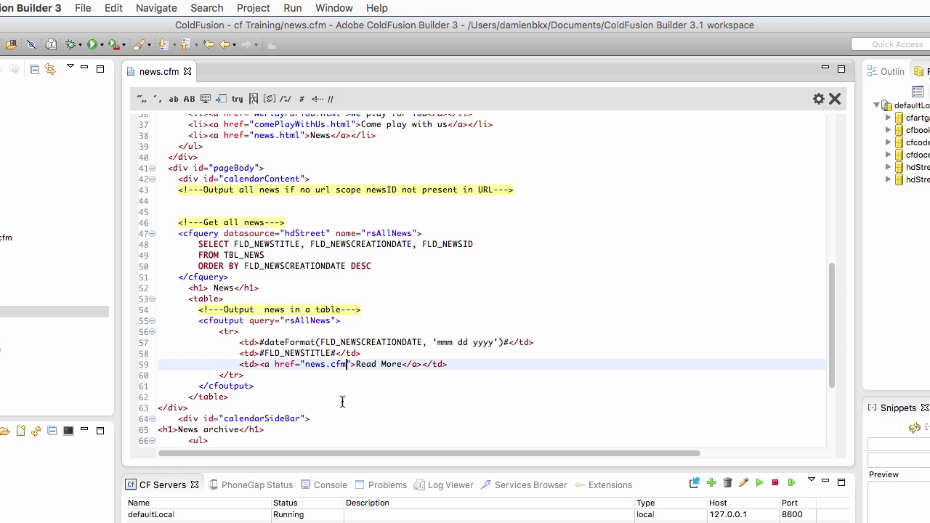
pyautogui.write('?')
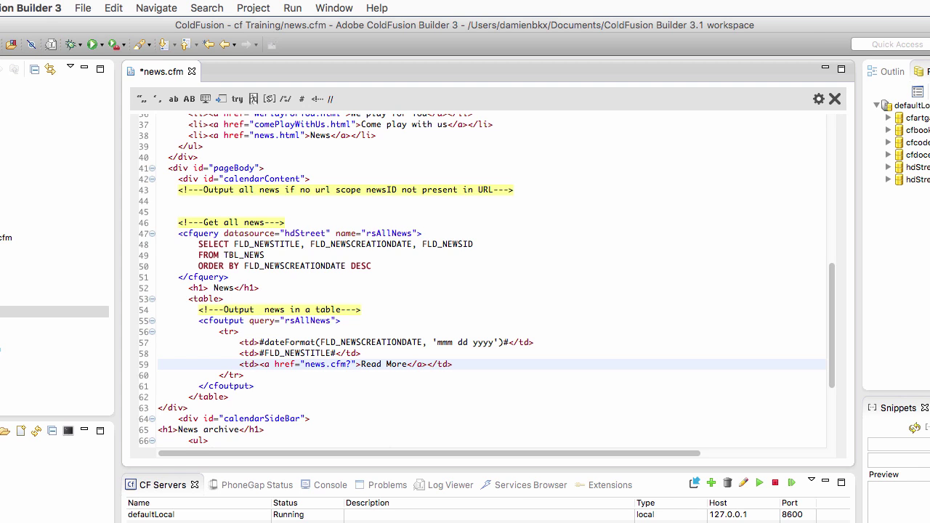
pyautogui.click(352, 363)
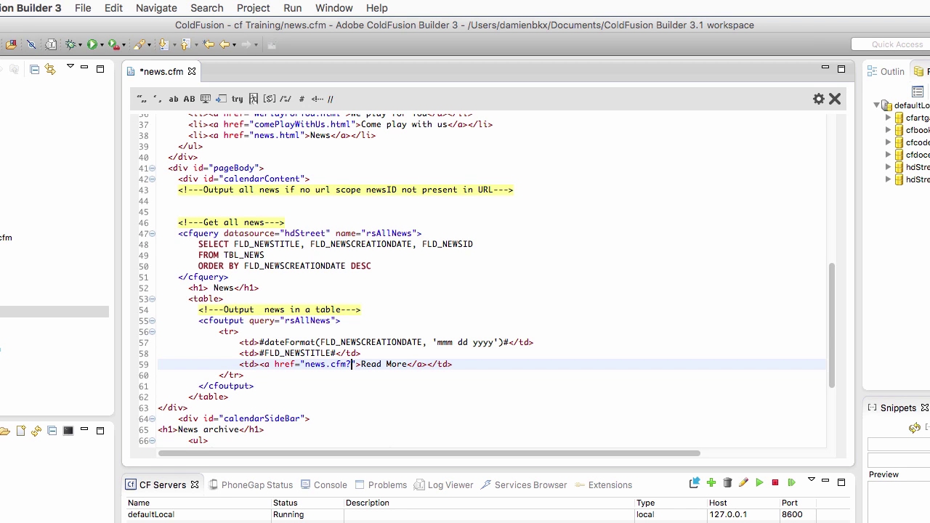
pyautogui.write('newsID=')
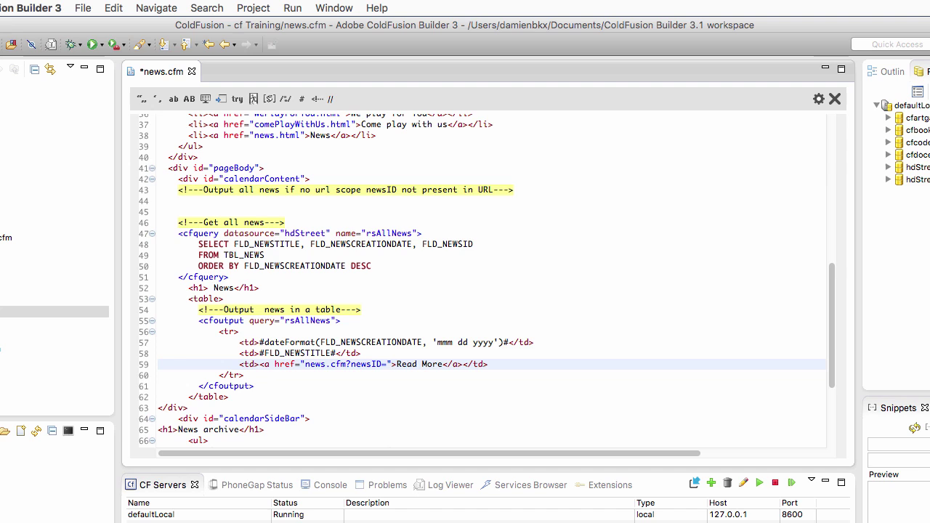
pyautogui.write('##')
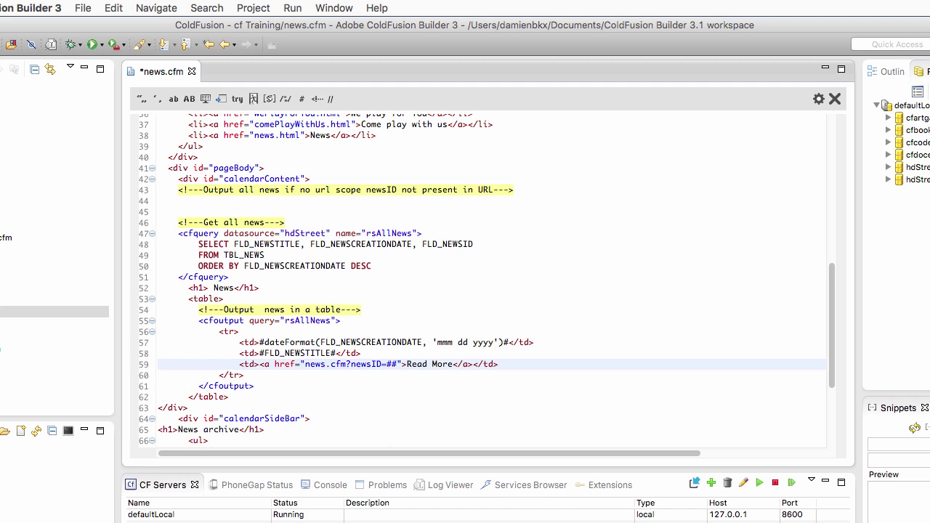
pyautogui.click(391, 363)
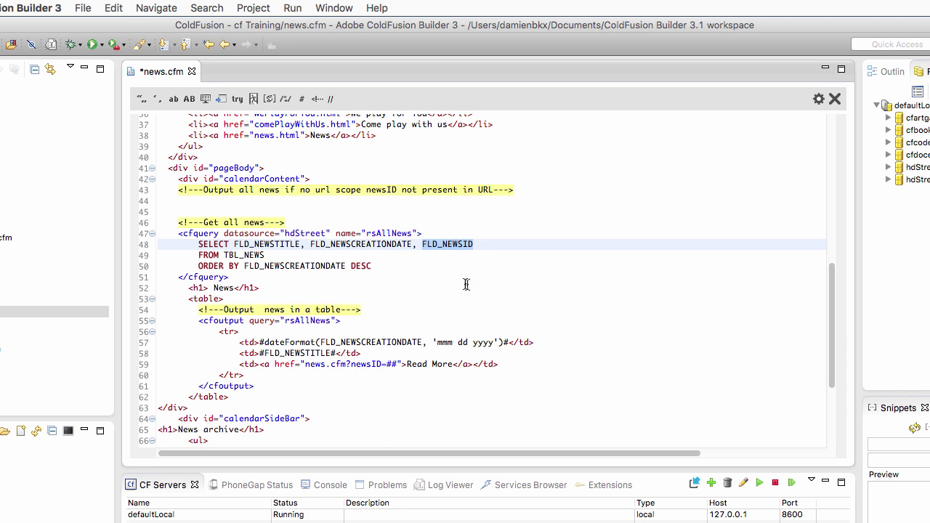
pyautogui.moveTo(367, 231)
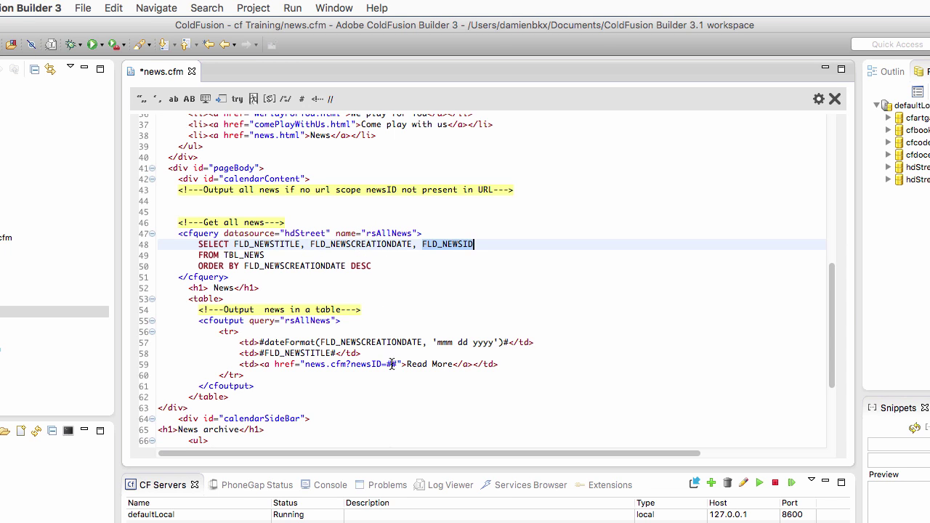
pyautogui.write('FLD_NEWSID#')
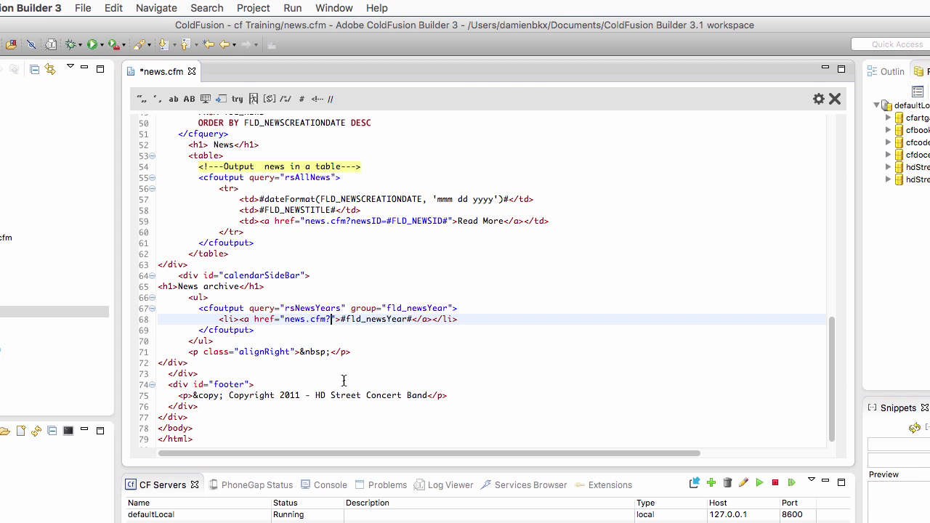
# Step: Set the archive anchor href to news.cfm?year=#fld_newsYear#, reusing the fld_newsYear variable name
pyautogui.write('year=')
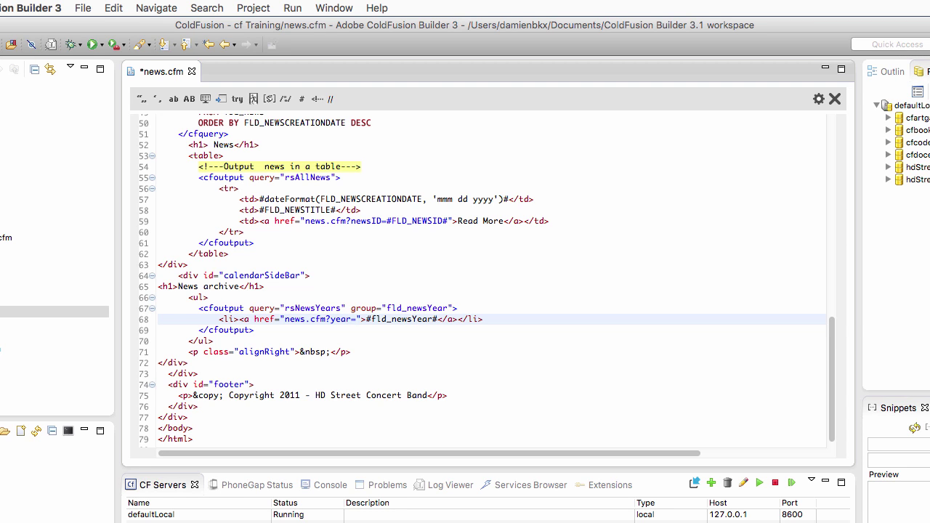
pyautogui.moveTo(346, 381)
pyautogui.write('##')
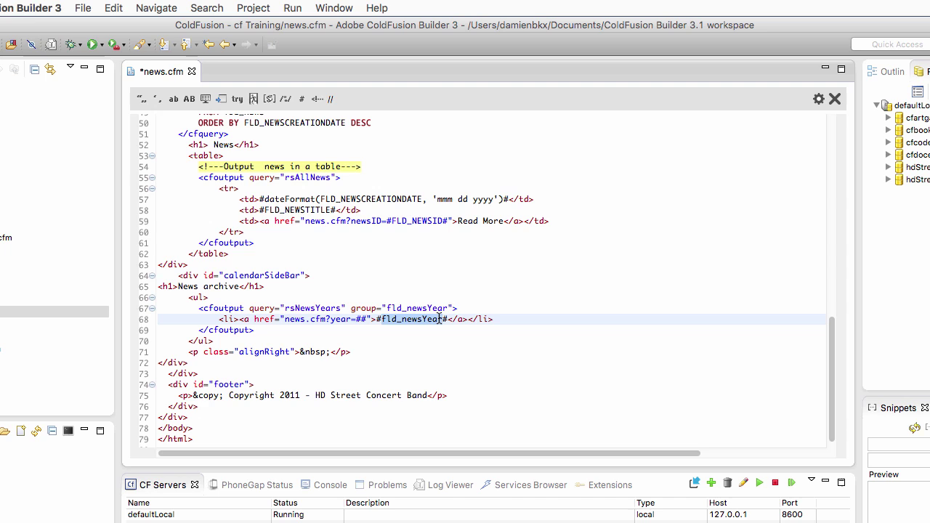
pyautogui.doubleClick(410, 319)
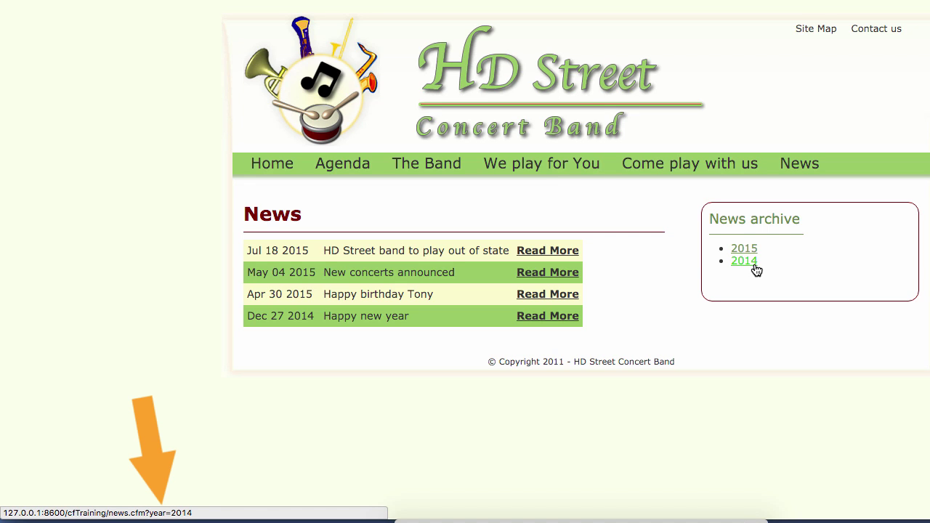
pyautogui.moveTo(754, 261)
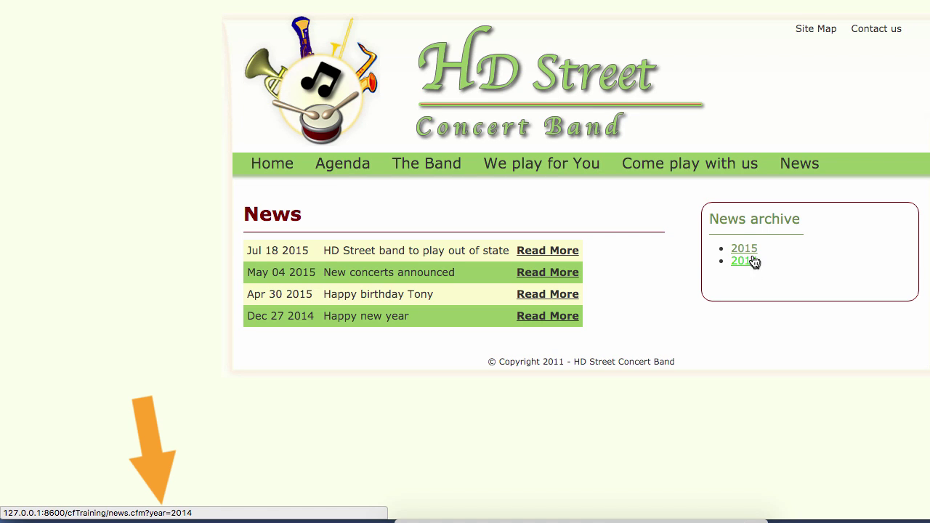
pyautogui.moveTo(752, 263)
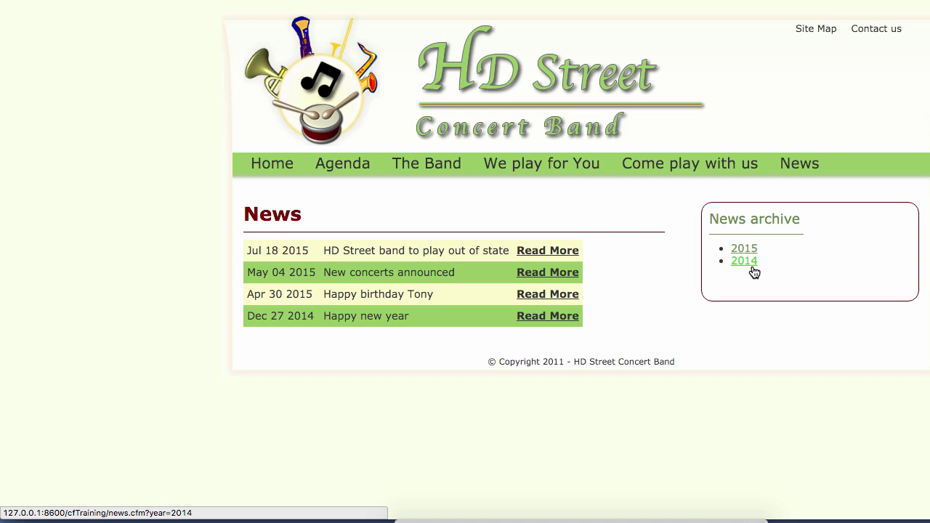
pyautogui.moveTo(750, 269)
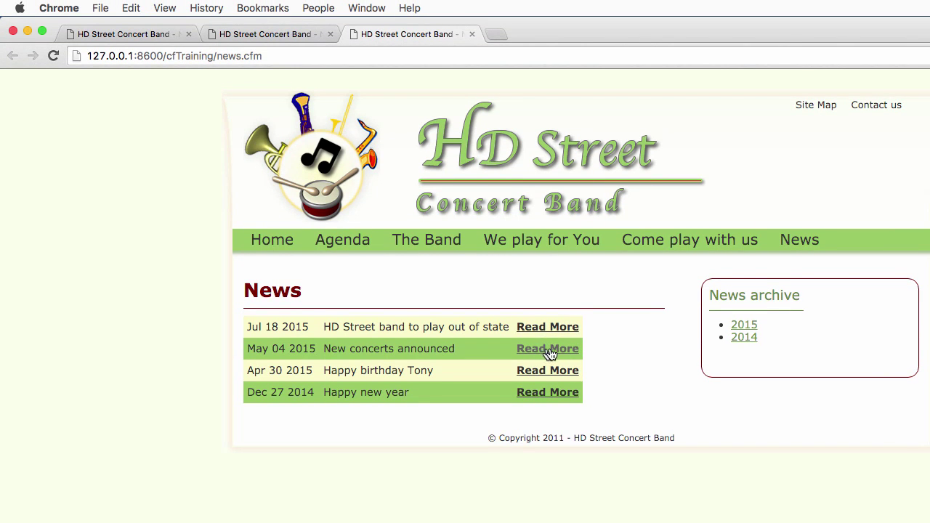
# Step: Follow Read More for New concerts announced and select news.cfm?newsID=2 in the address bar
pyautogui.click(547, 349)
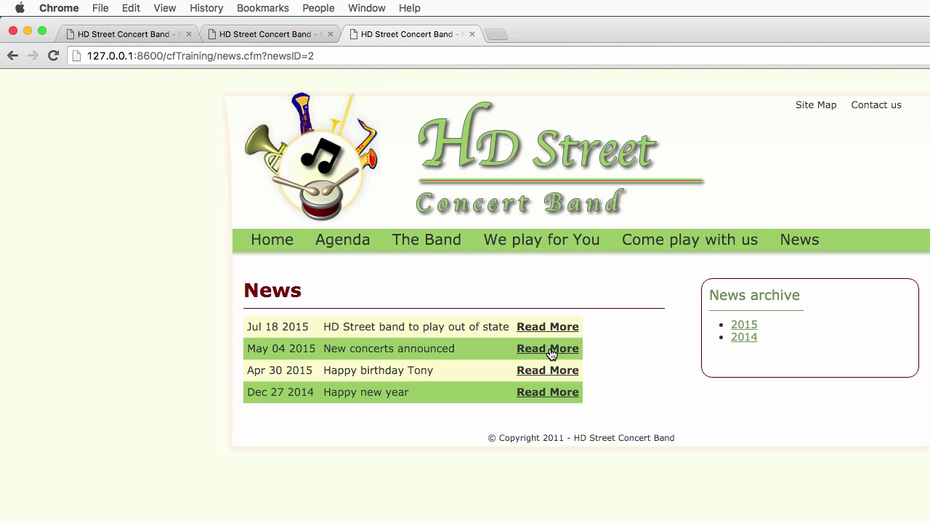
pyautogui.doubleClick(215, 55)
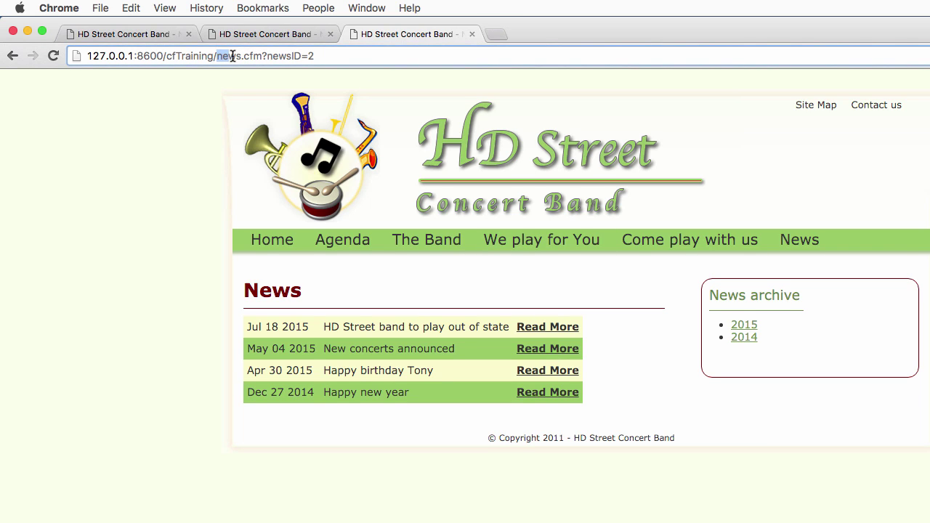
pyautogui.doubleClick(264, 55)
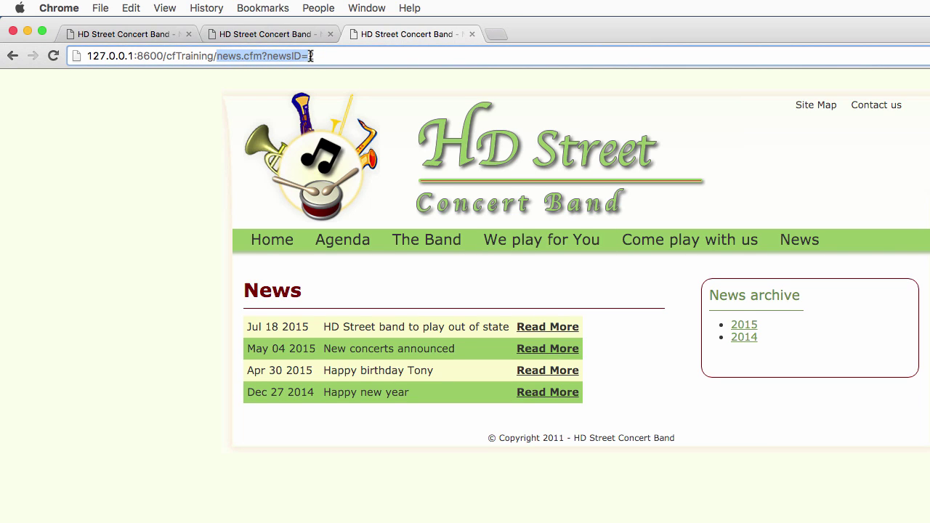
pyautogui.write('2')
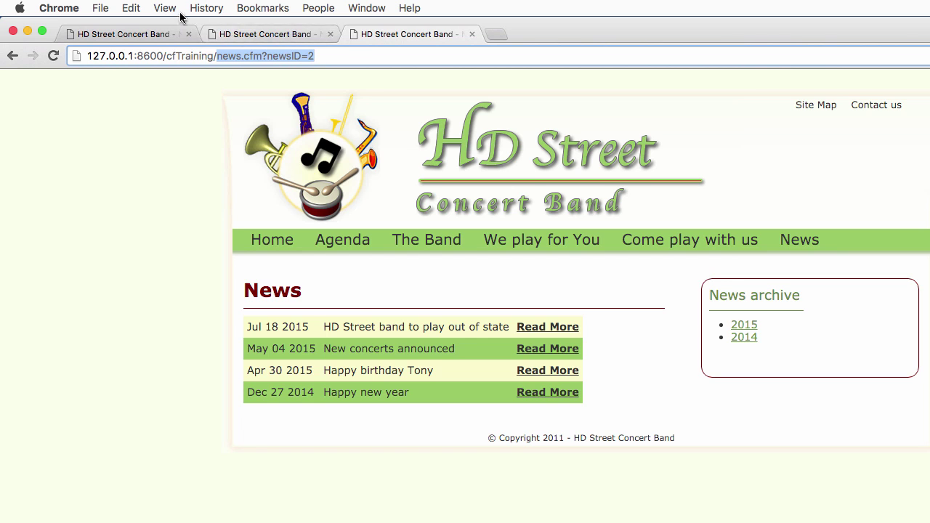
pyautogui.click(164, 8)
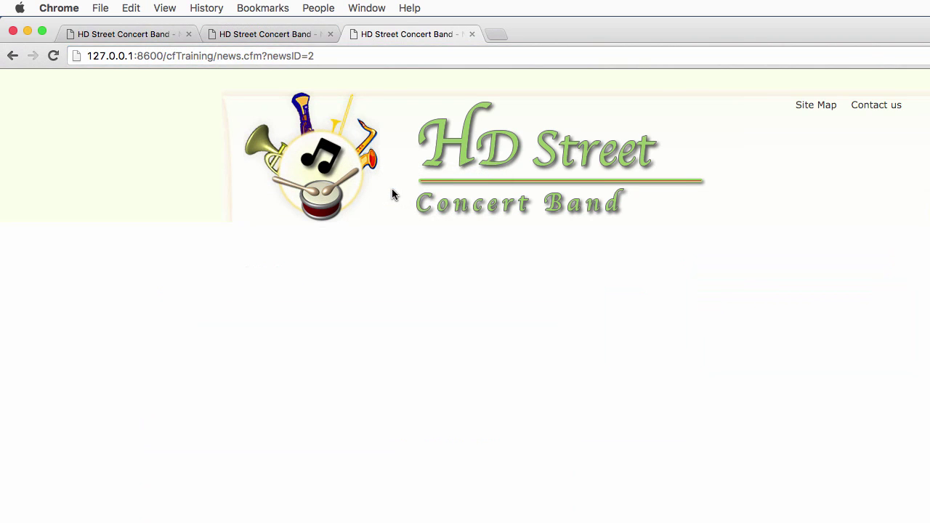
# Step: Show the news.cfm?newsID=2 request's headers in DevTools Network, listing query parameter newsID: 2
pyautogui.press('F12')
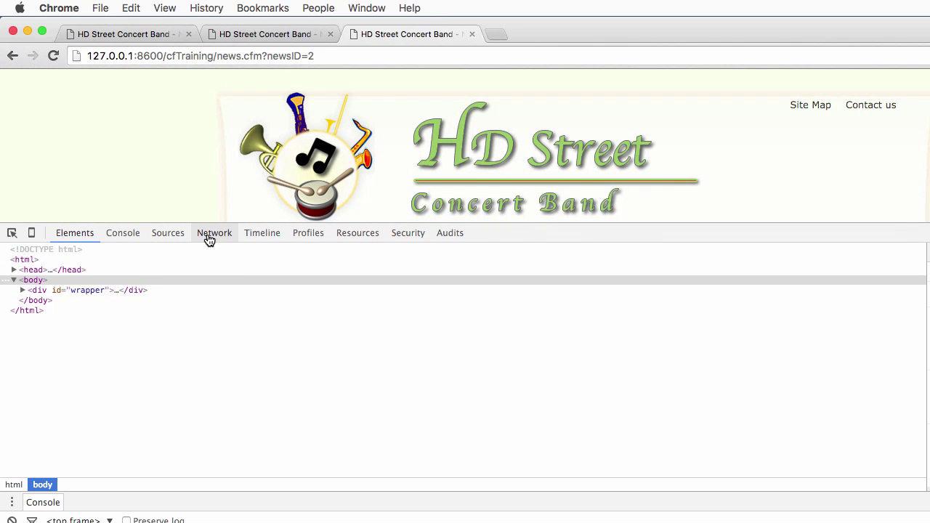
pyautogui.click(214, 232)
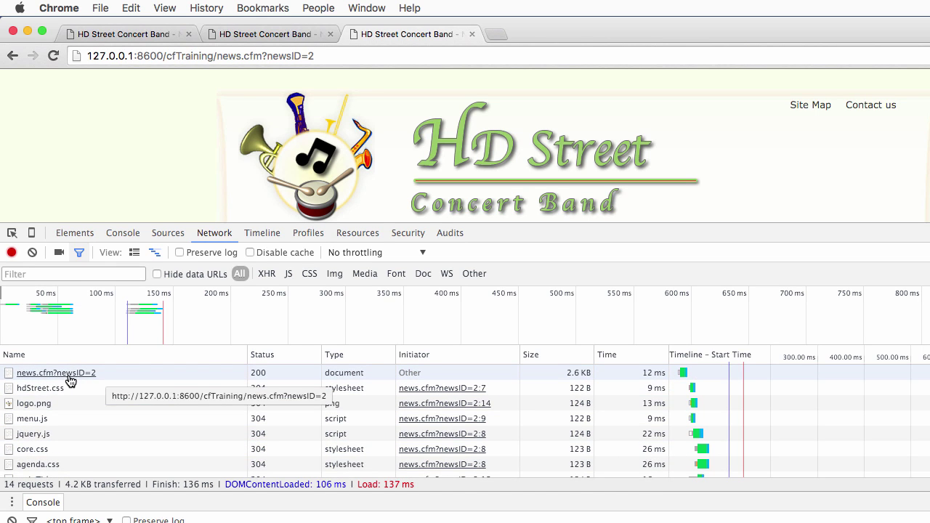
pyautogui.click(55, 373)
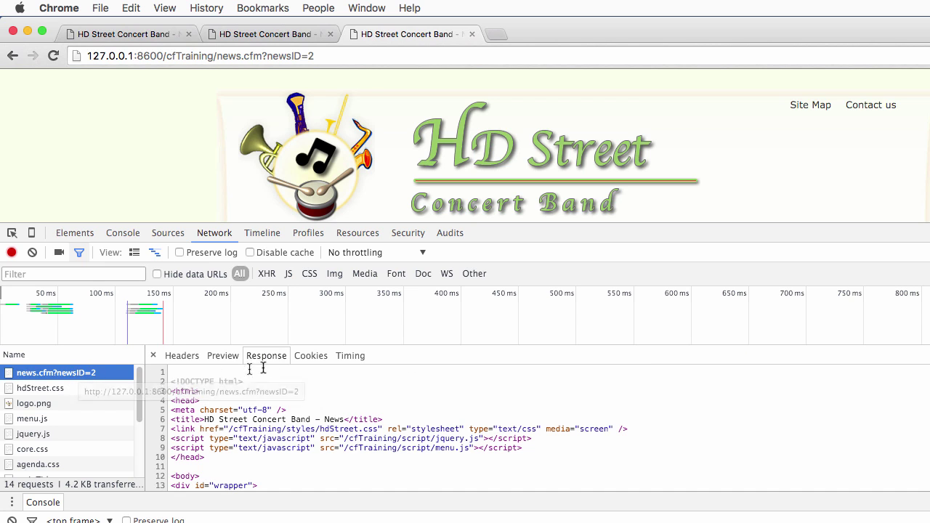
pyautogui.click(181, 355)
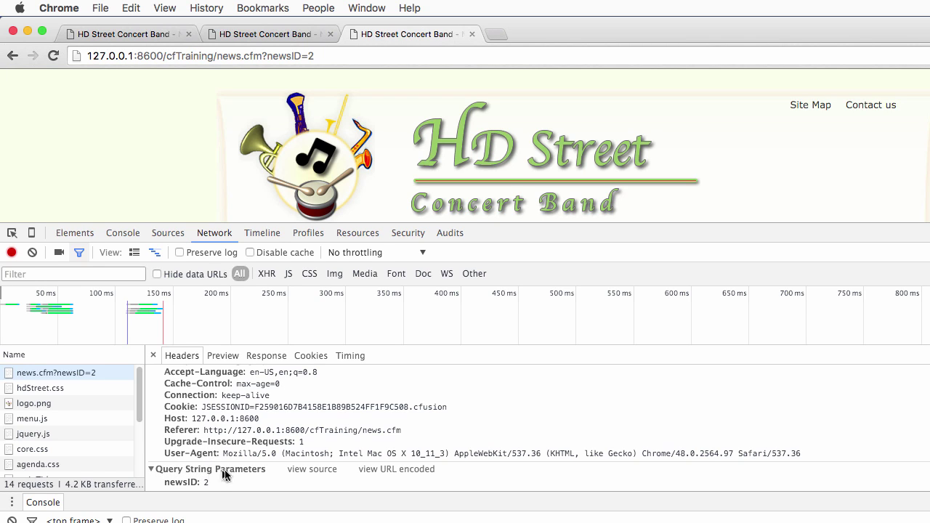
pyautogui.moveTo(193, 487)
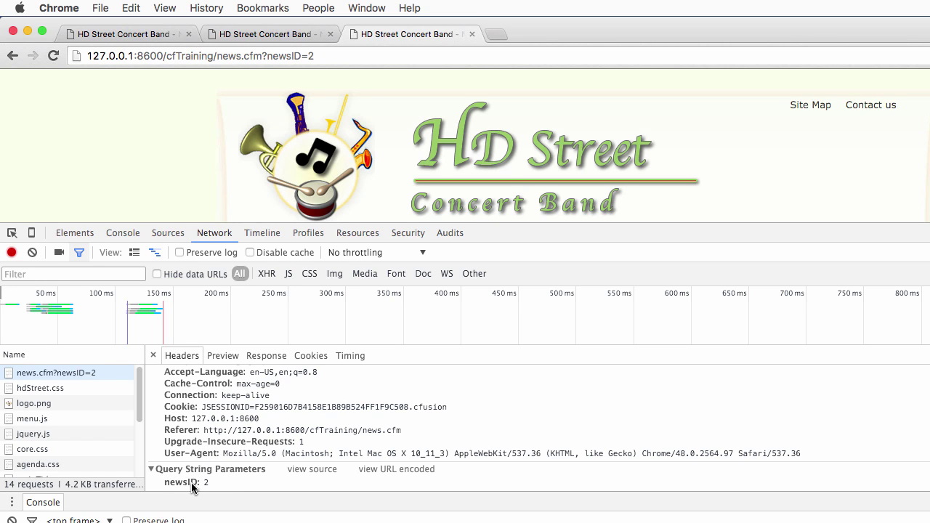